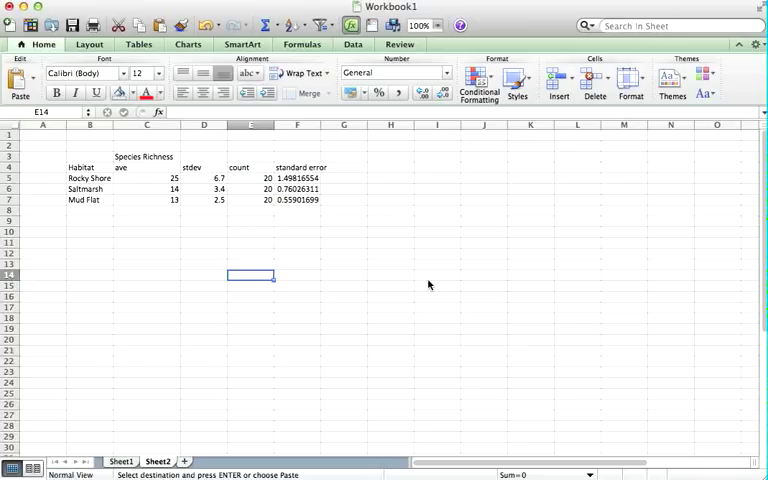
{"action": "mouse_move", "coordinate": [396, 308]}
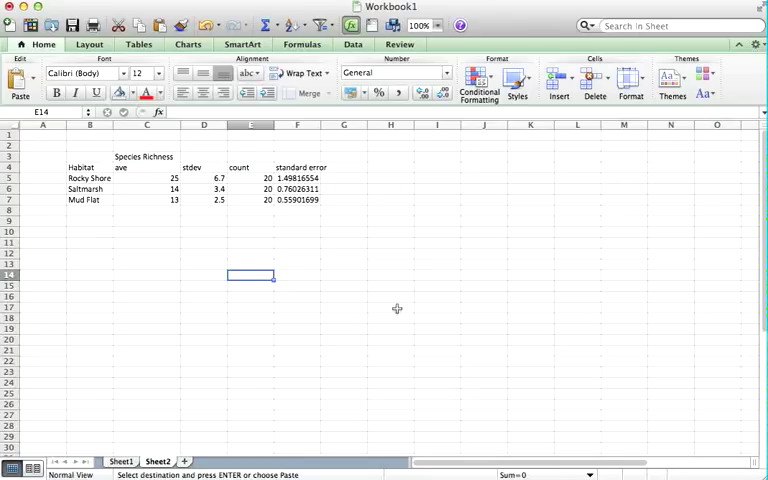
- Review the ave, stdev and count headings, then clear Rocky Shore's standard error cell F5 for re-entry
{"action": "left_click", "coordinate": [144, 168]}
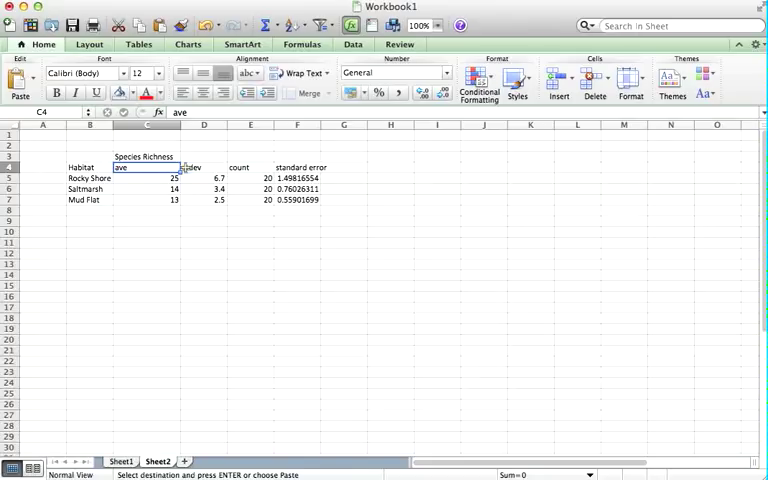
{"action": "left_click", "coordinate": [202, 168]}
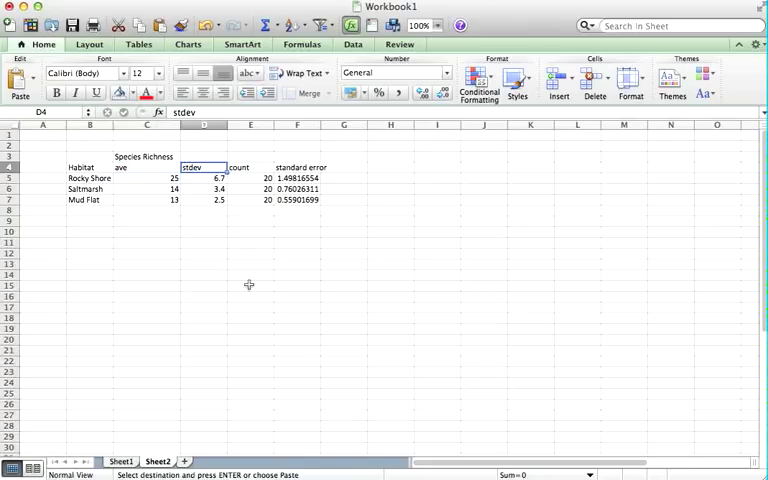
{"action": "left_click", "coordinate": [240, 168]}
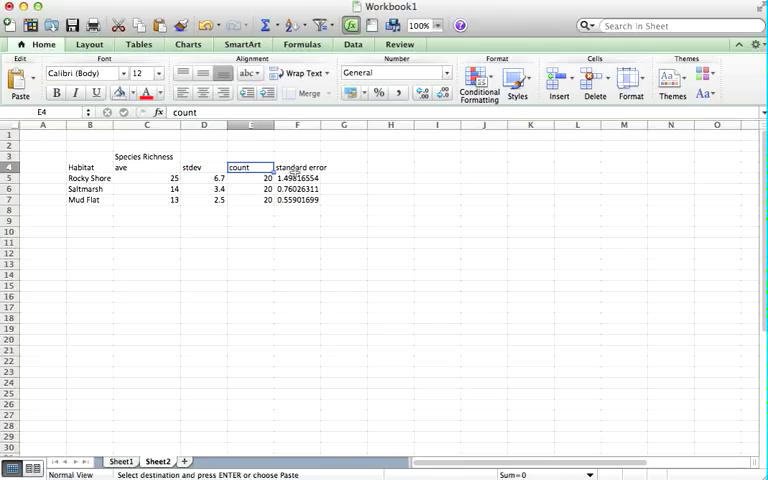
{"action": "left_click", "coordinate": [298, 176]}
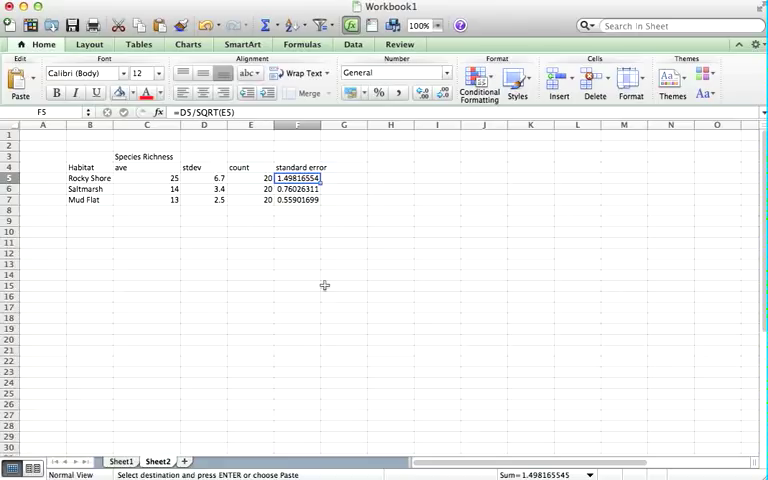
{"action": "key", "text": "Delete"}
{"action": "type", "text": "="}
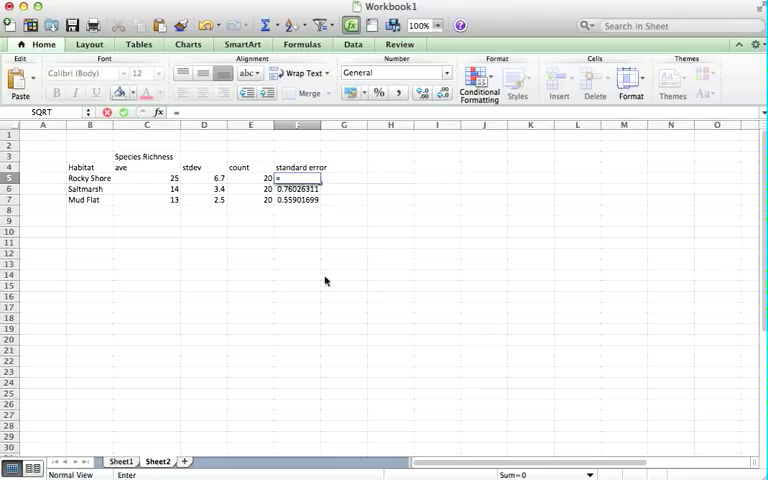
- Enter =D5/sqrt(E5) in F5, giving Rocky Shore a standard error of about 1.498
{"action": "left_click", "coordinate": [204, 178]}
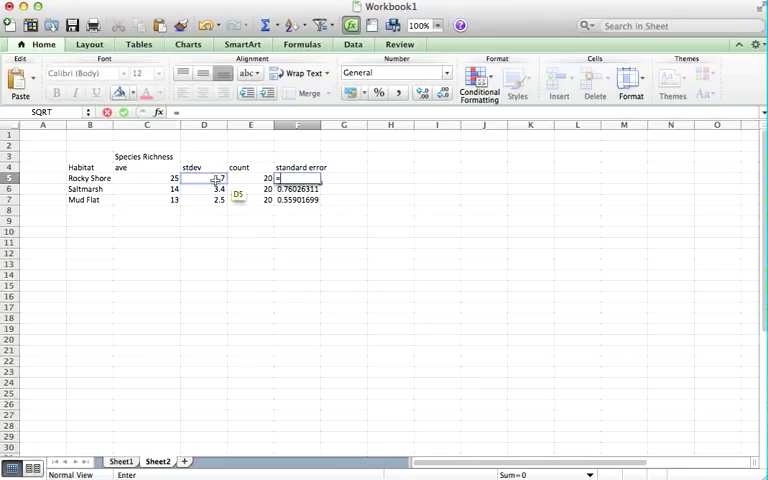
{"action": "left_click", "coordinate": [204, 178]}
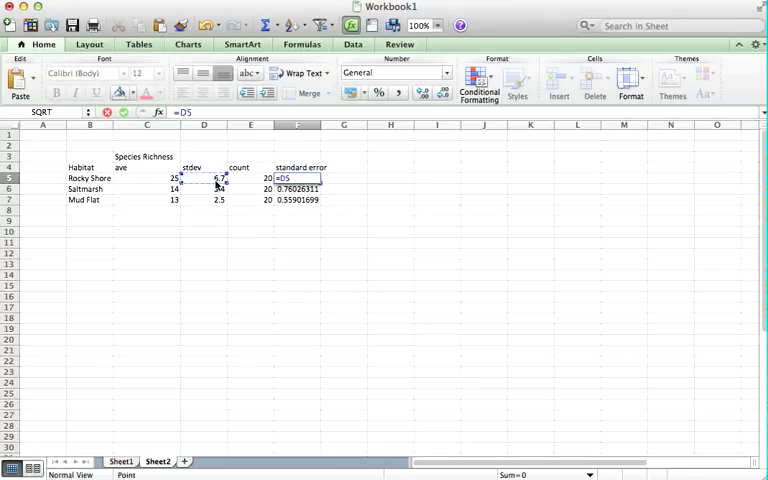
{"action": "type", "text": "/"}
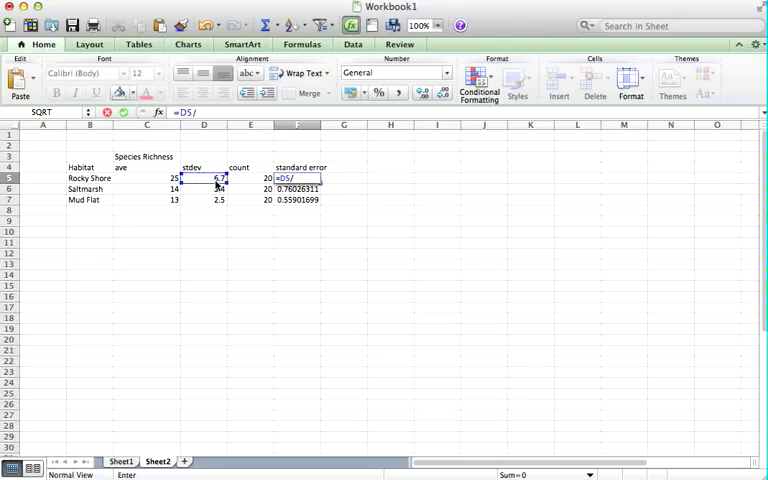
{"action": "type", "text": "sqrt"}
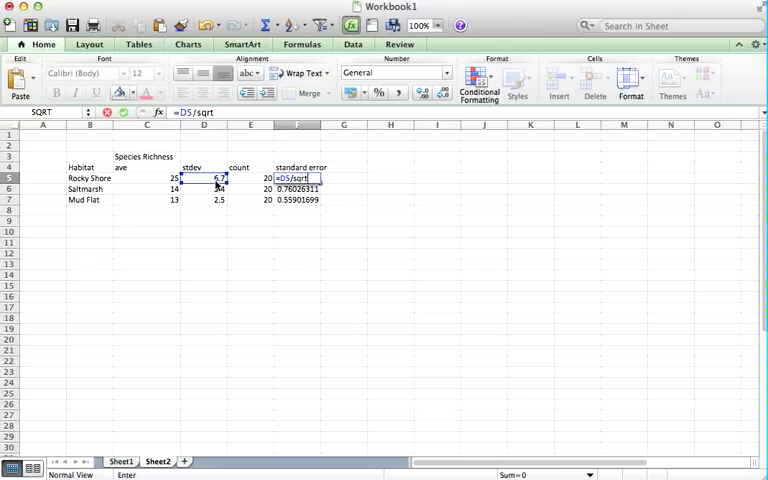
{"action": "type", "text": "("}
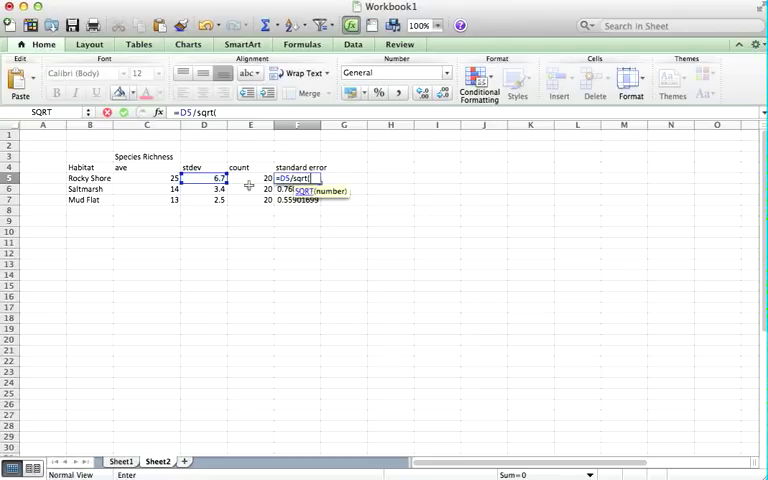
{"action": "left_click", "coordinate": [250, 178]}
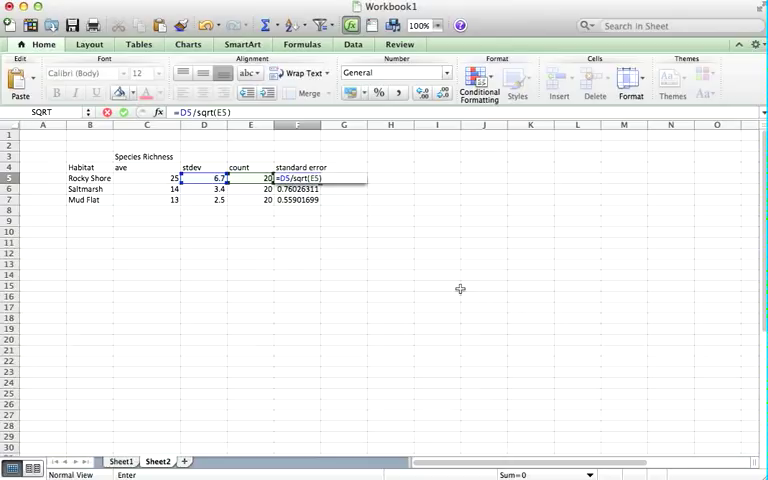
{"action": "key", "text": "Return"}
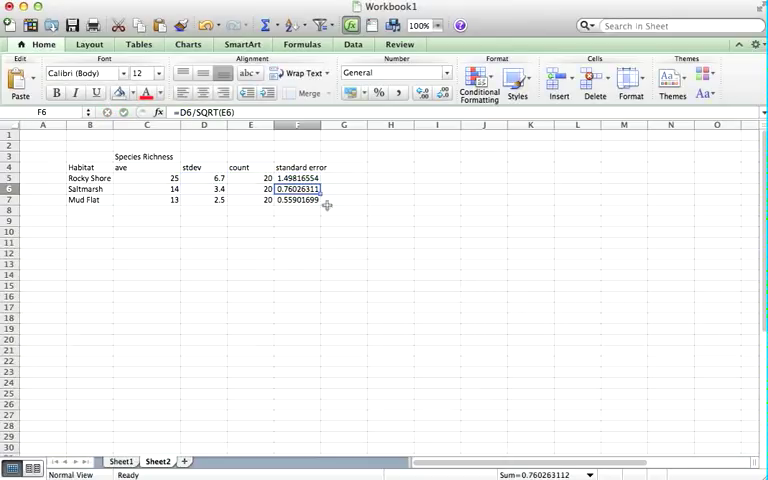
- Fill the standard error formula from F5 down to F7 for Saltmarsh and Mud Flat
{"action": "left_click", "coordinate": [296, 178]}
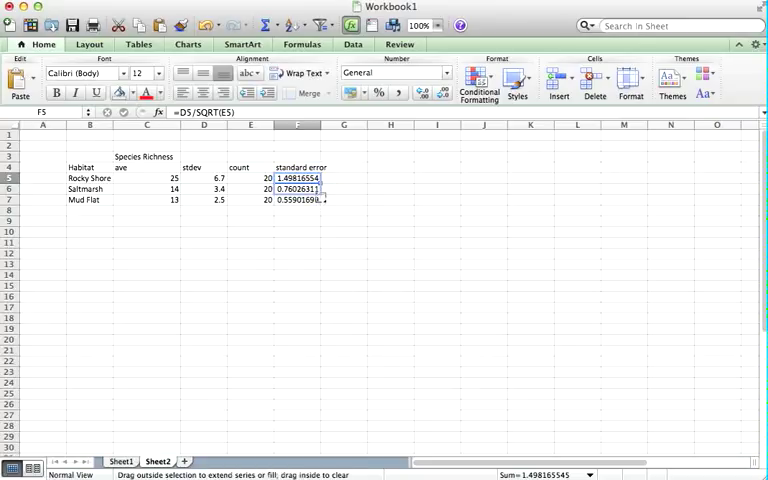
{"action": "left_click_drag", "start_coordinate": [322, 184], "coordinate": [322, 200]}
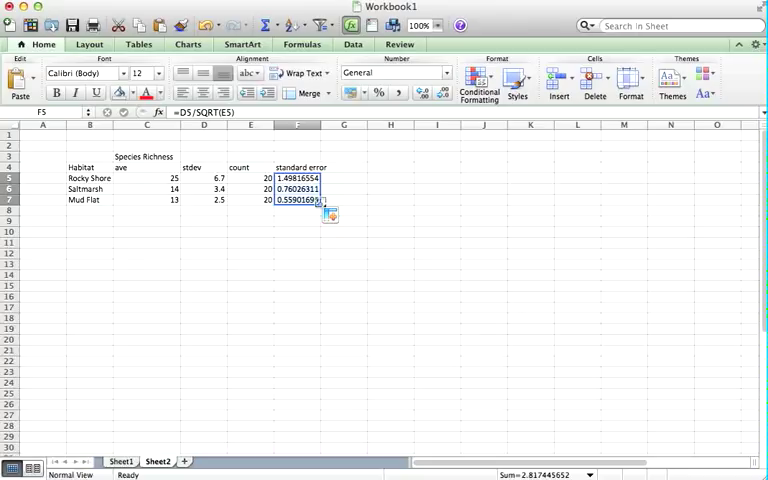
{"action": "left_click", "coordinate": [296, 200]}
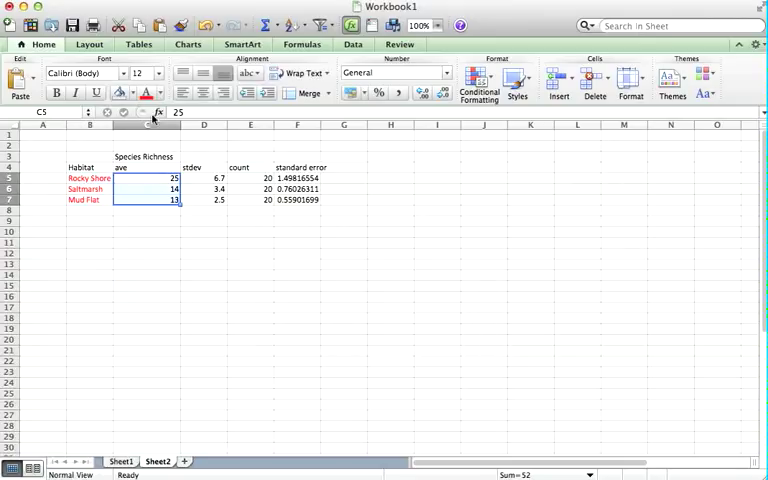
- Highlight the averages C5:C7 and standard errors F5:F7 with yellow fill
{"action": "left_click", "coordinate": [152, 92]}
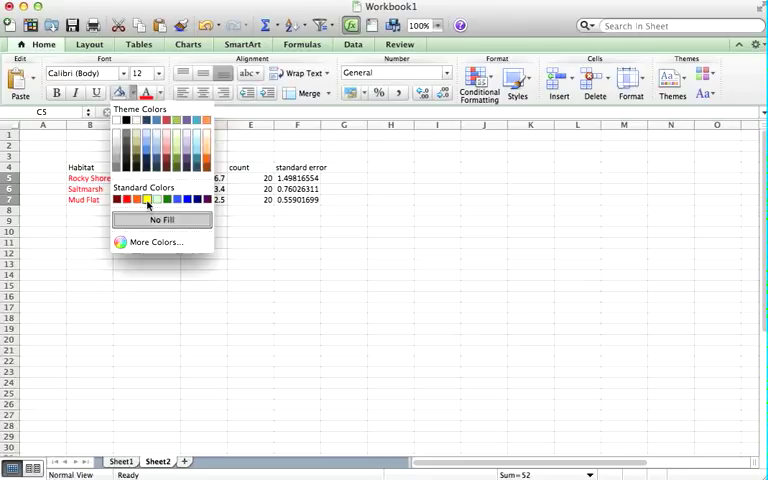
{"action": "left_click", "coordinate": [144, 200]}
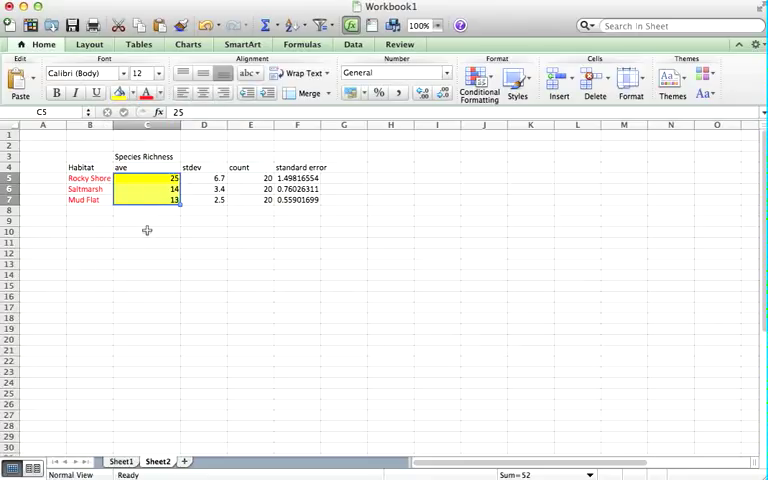
{"action": "mouse_move", "coordinate": [208, 336]}
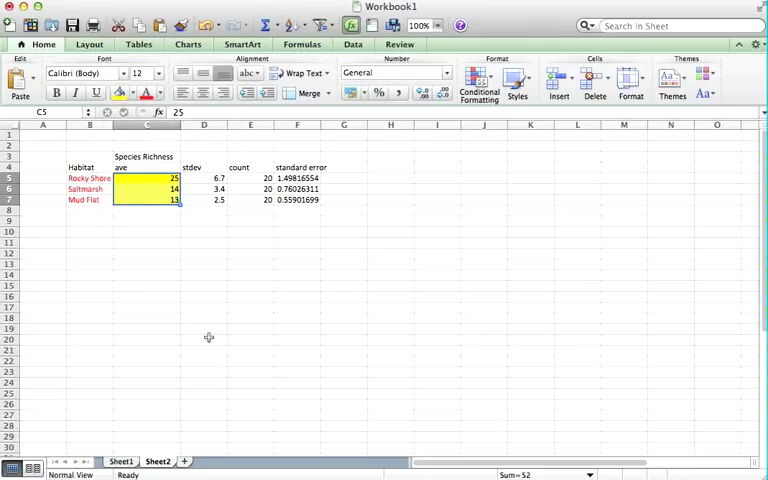
{"action": "left_click_drag", "start_coordinate": [296, 176], "coordinate": [296, 208]}
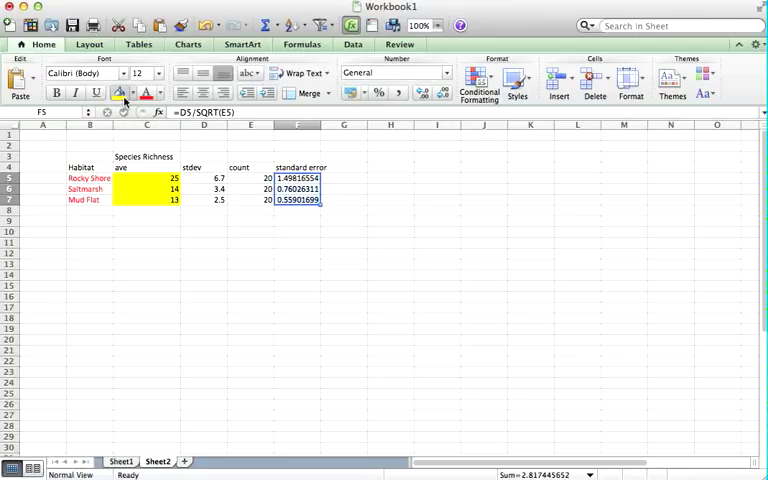
{"action": "left_click", "coordinate": [204, 340]}
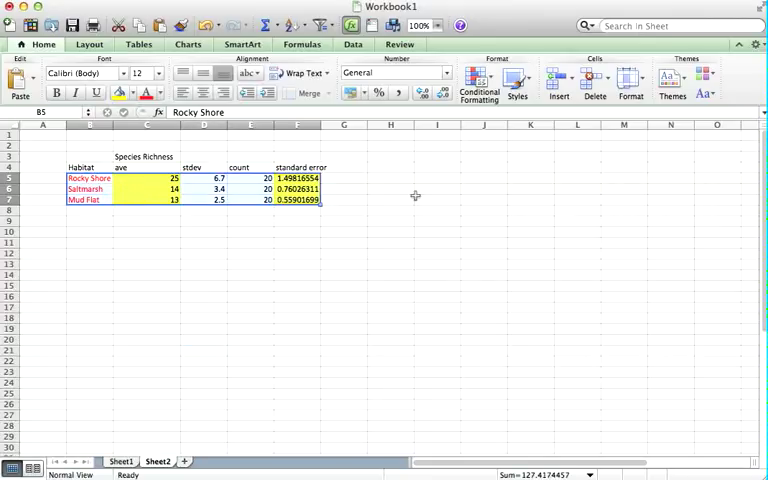
{"action": "left_click", "coordinate": [436, 200]}
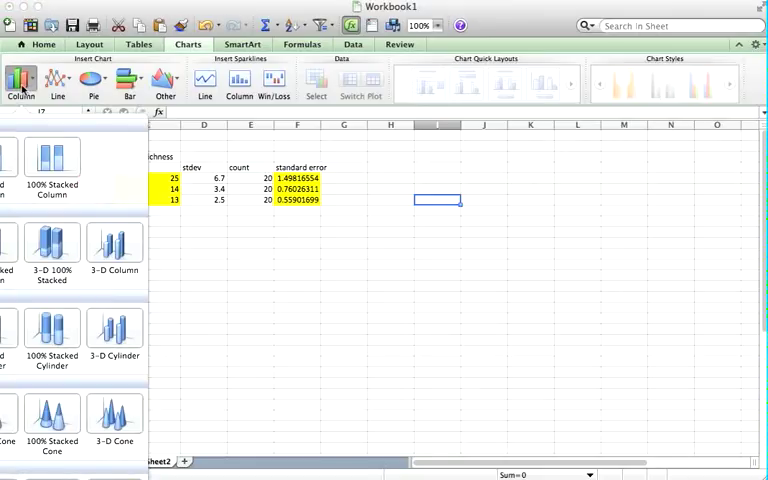
{"action": "mouse_move", "coordinate": [20, 80]}
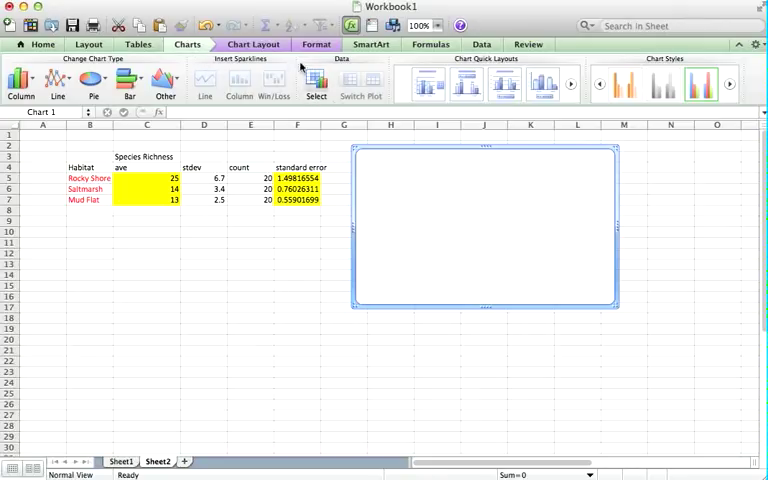
- Insert a clustered column chart beside the data table
{"action": "left_click", "coordinate": [316, 82]}
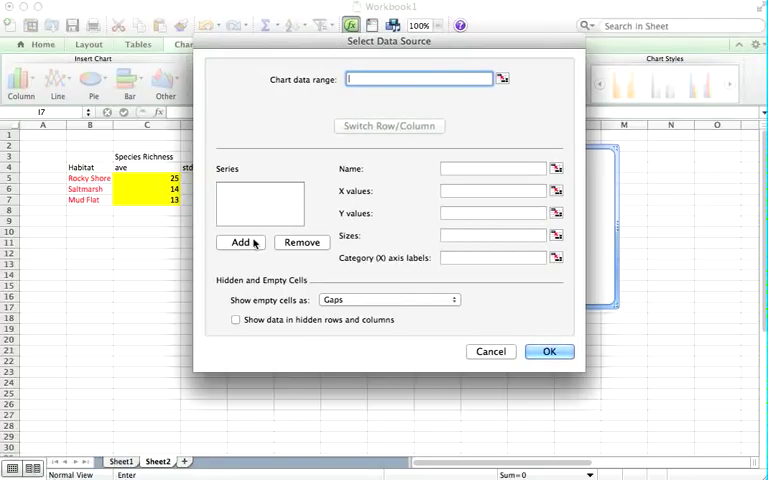
- Add a series plotting the averages C5:C7 with habitat names B5:B7 as category labels
{"action": "left_click", "coordinate": [240, 242]}
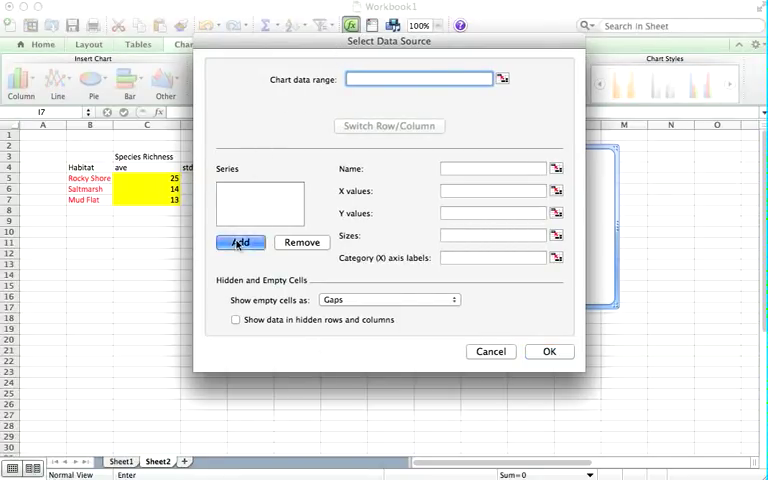
{"action": "left_click", "coordinate": [240, 242]}
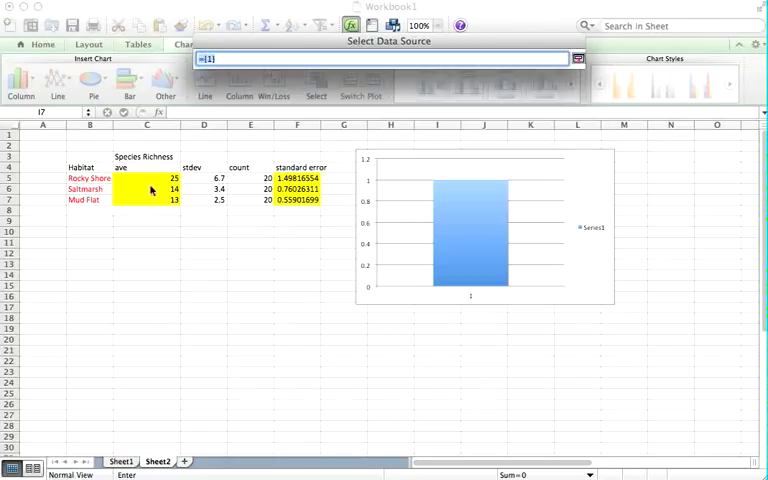
{"action": "left_click_drag", "start_coordinate": [148, 176], "coordinate": [148, 200]}
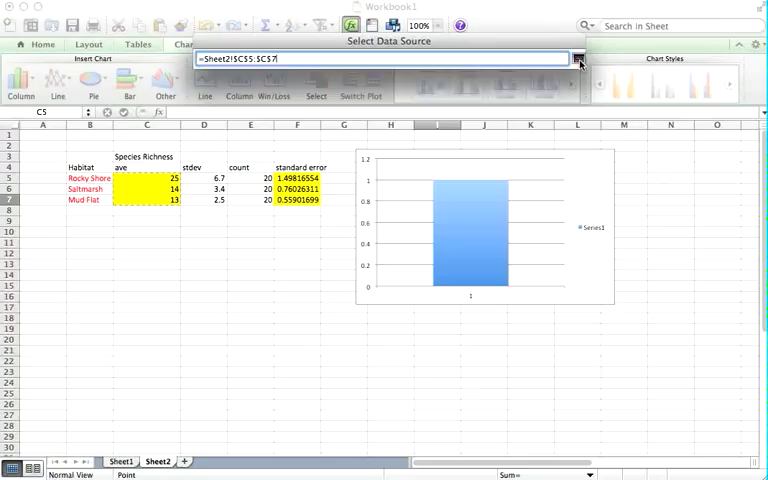
{"action": "left_click", "coordinate": [580, 60]}
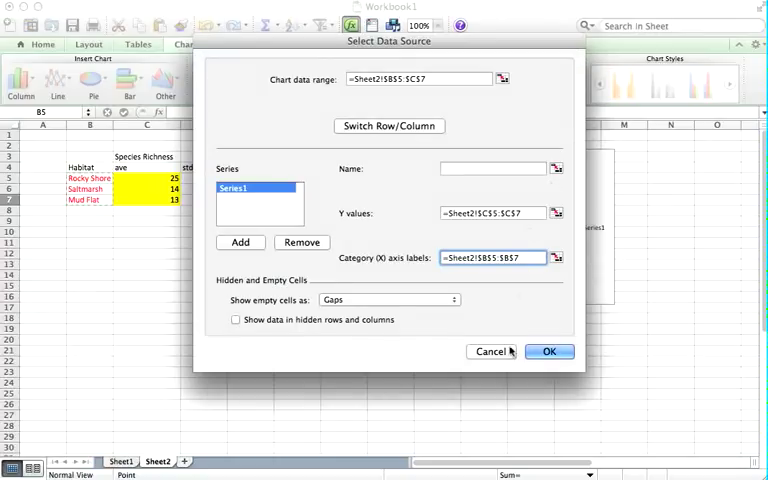
{"action": "left_click", "coordinate": [548, 352]}
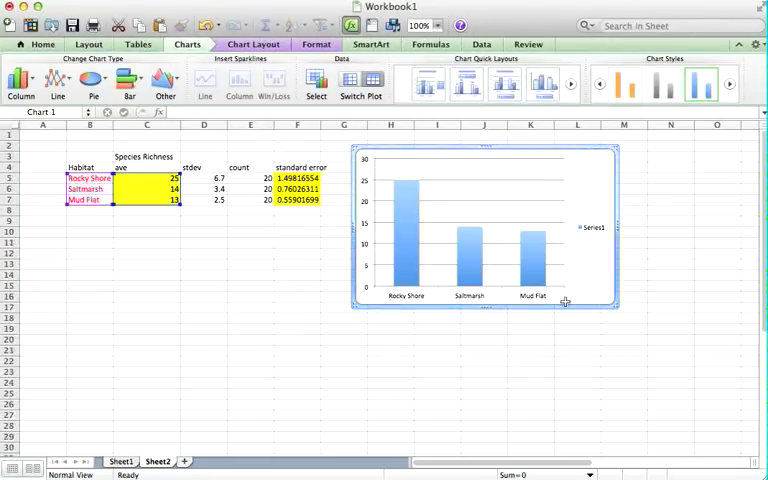
{"action": "mouse_move", "coordinate": [442, 330]}
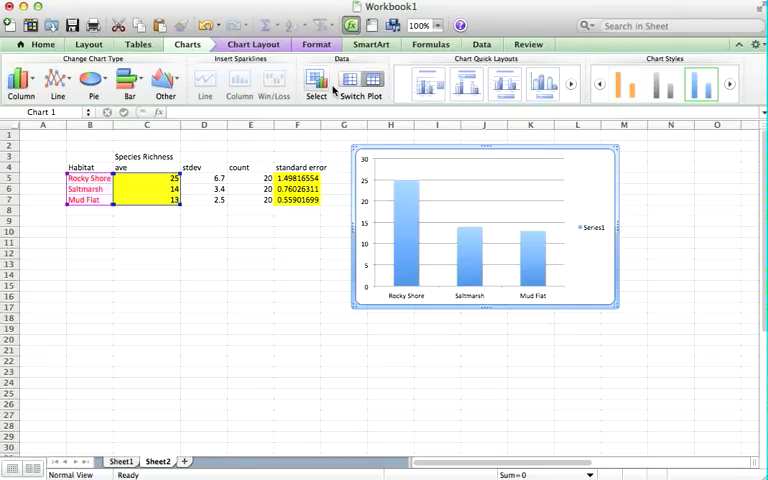
- Remove the Series1 legend and start adding a vertical axis title
{"action": "left_click", "coordinate": [596, 228]}
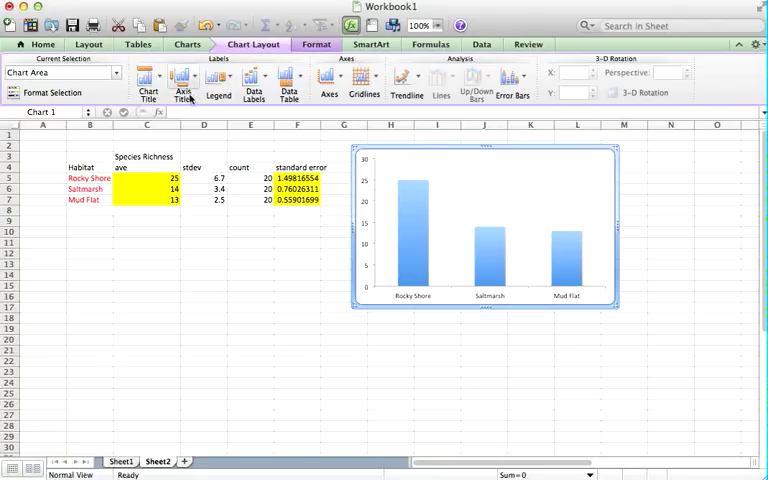
{"action": "left_click", "coordinate": [180, 82]}
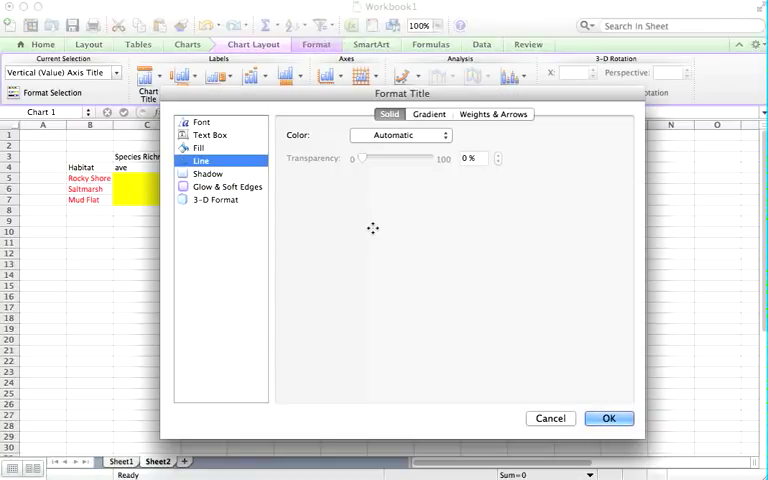
- Title the vertical axis 'Species Richness' and enlarge the chart across the sheet
{"action": "left_click", "coordinate": [608, 418]}
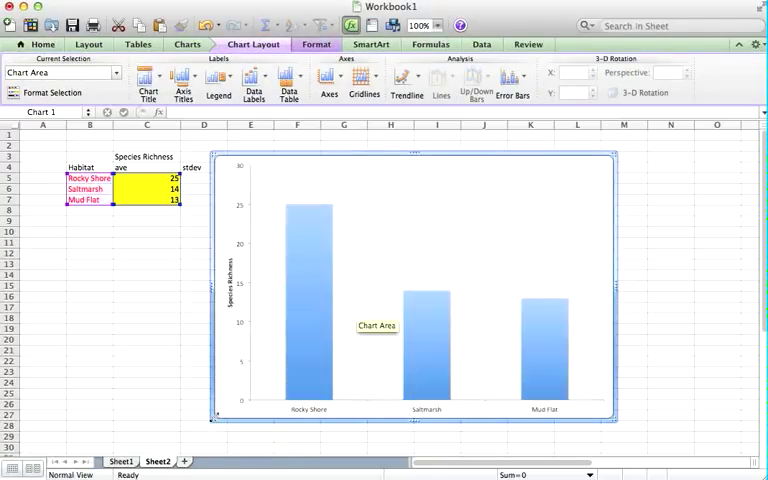
{"action": "left_click", "coordinate": [628, 232]}
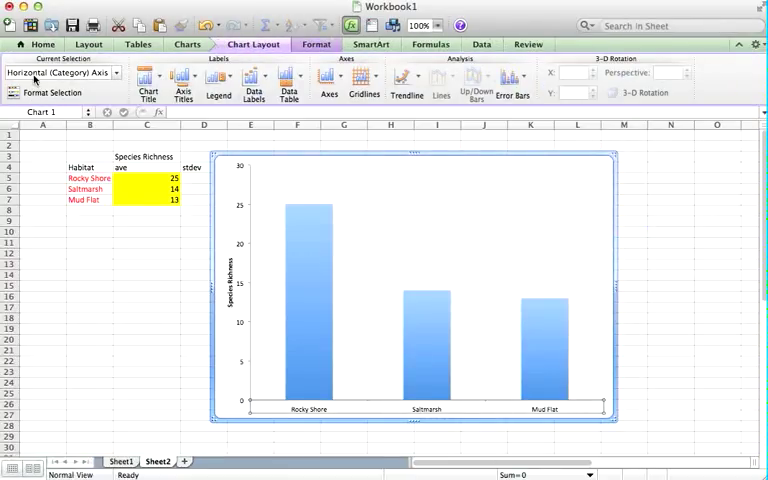
- Set the habitat labels to size 18 and enlarge the vertical axis numbers and axis title
{"action": "left_click", "coordinate": [42, 44]}
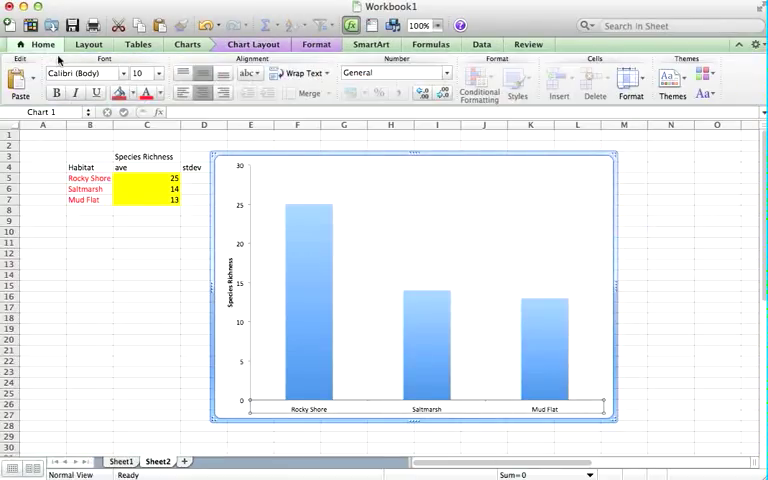
{"action": "left_click", "coordinate": [160, 72]}
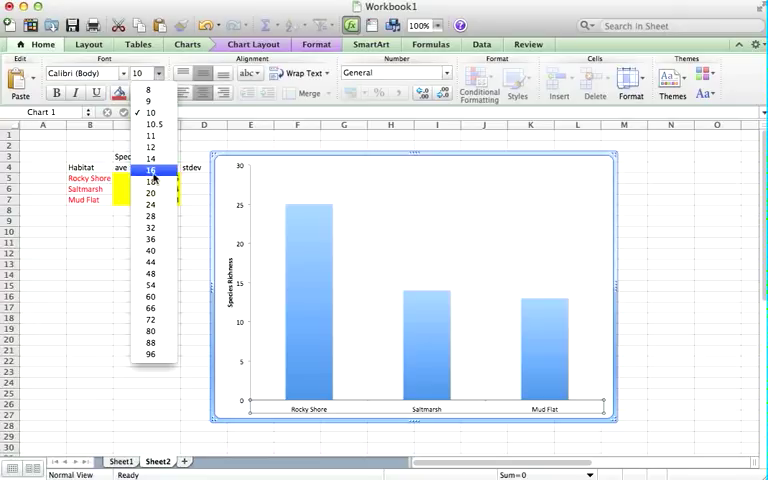
{"action": "left_click", "coordinate": [150, 172]}
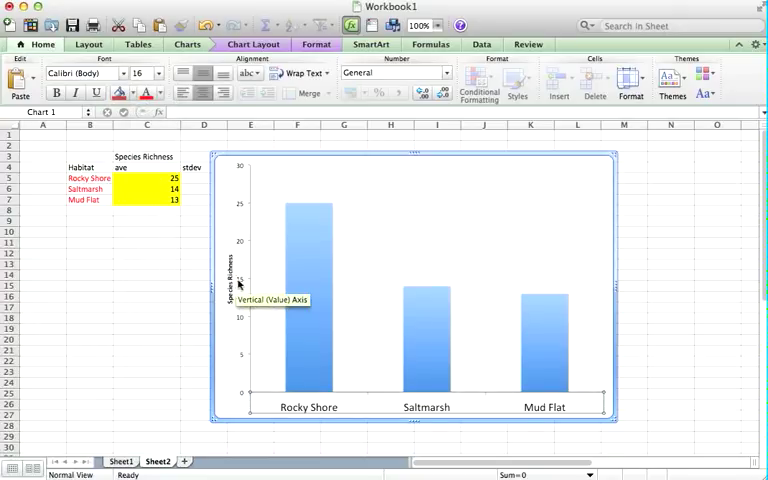
{"action": "left_click", "coordinate": [162, 72]}
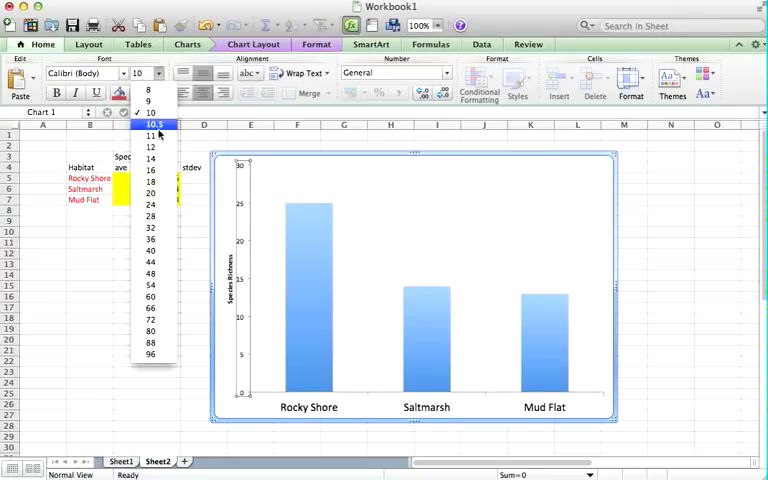
{"action": "left_click", "coordinate": [150, 160]}
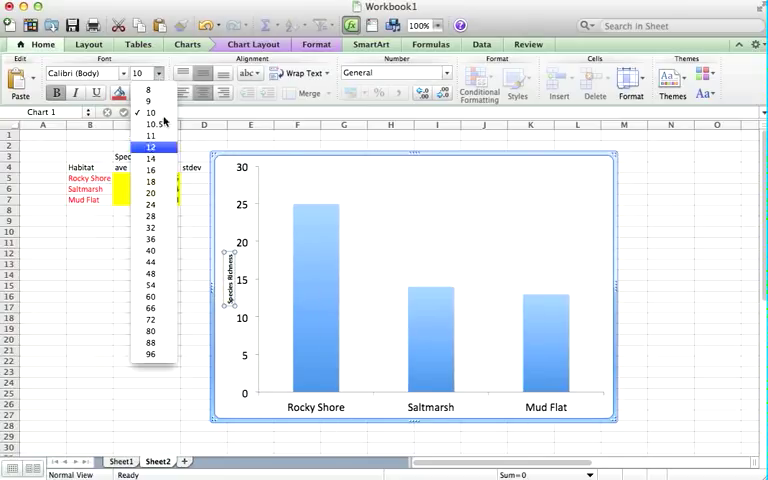
{"action": "left_click", "coordinate": [150, 192]}
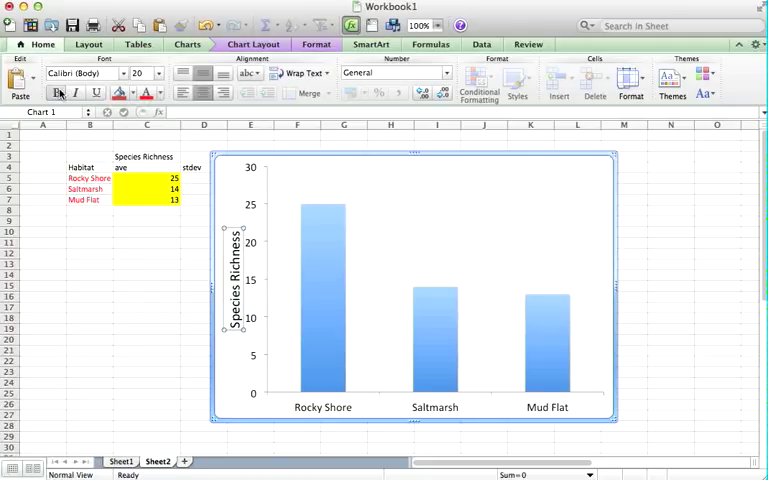
{"action": "mouse_move", "coordinate": [236, 360]}
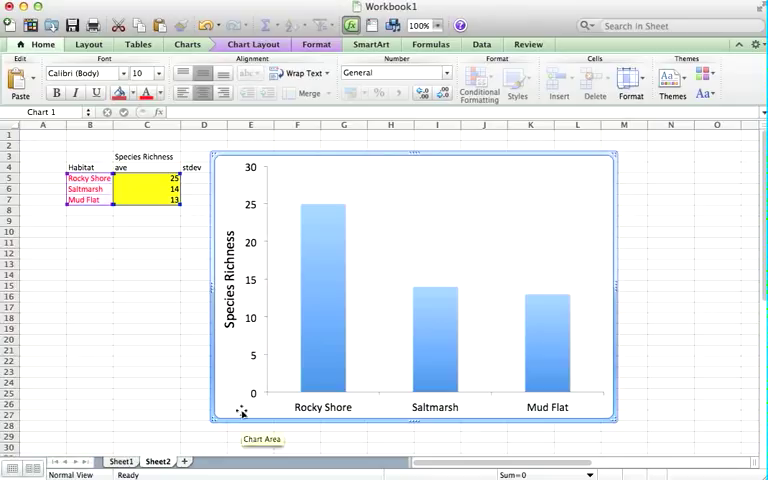
{"action": "mouse_move", "coordinate": [336, 278]}
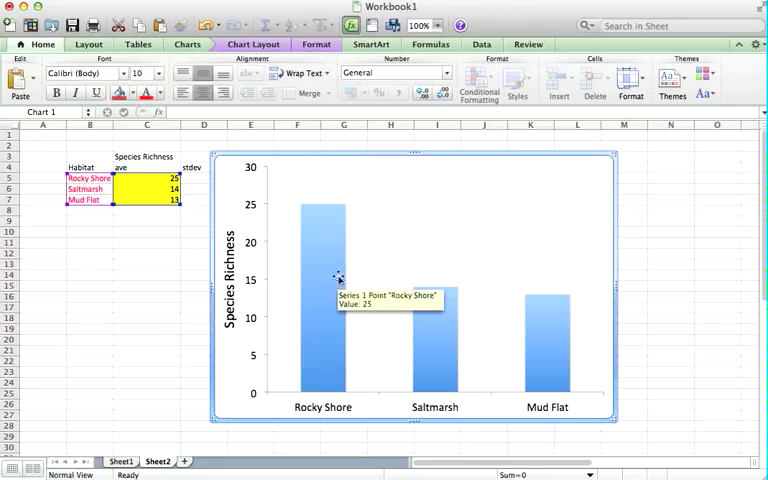
- Give the habitat column series a black line outline via Format Data Series
{"action": "left_click", "coordinate": [322, 284]}
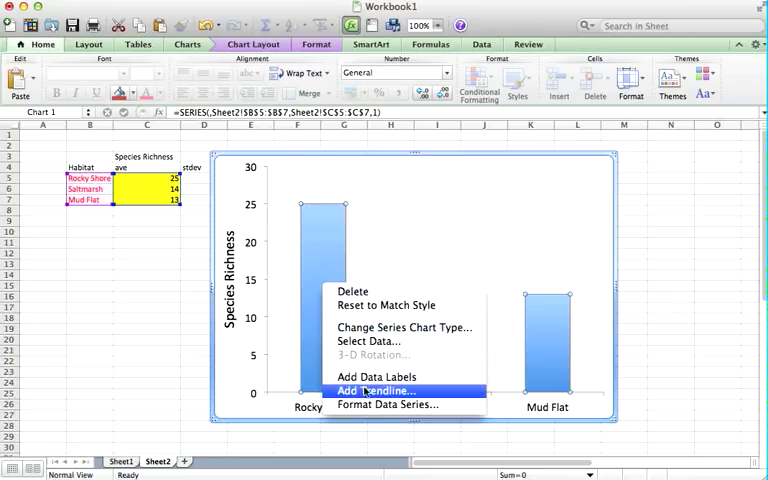
{"action": "left_click", "coordinate": [388, 404]}
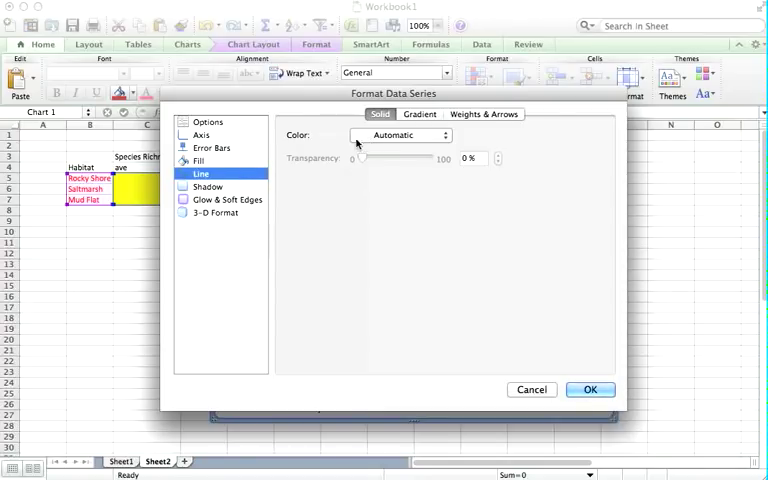
{"action": "left_click", "coordinate": [400, 136]}
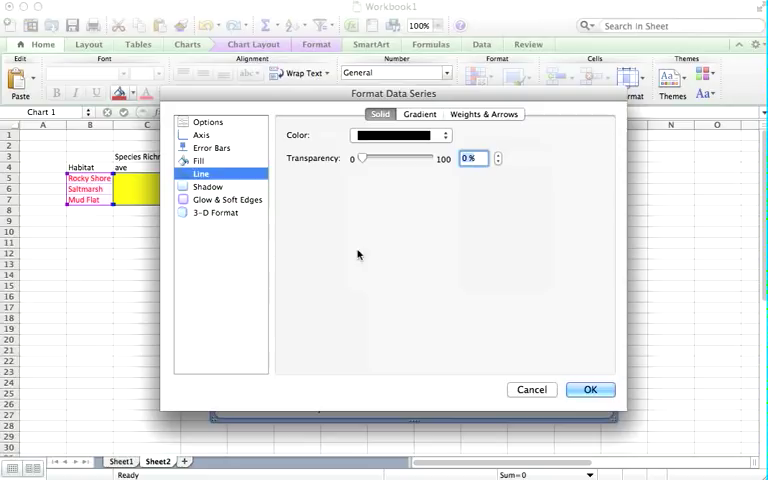
{"action": "left_click", "coordinate": [198, 160]}
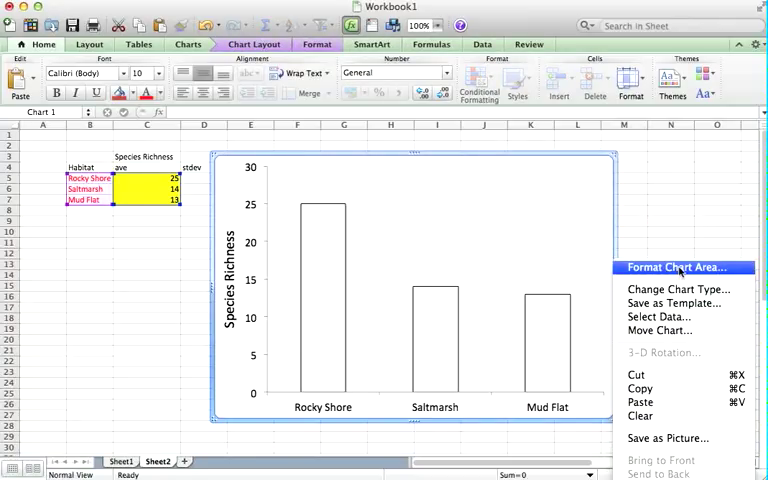
- Set the chart area's line colour to No Line so the chart has no border
{"action": "left_click", "coordinate": [684, 268]}
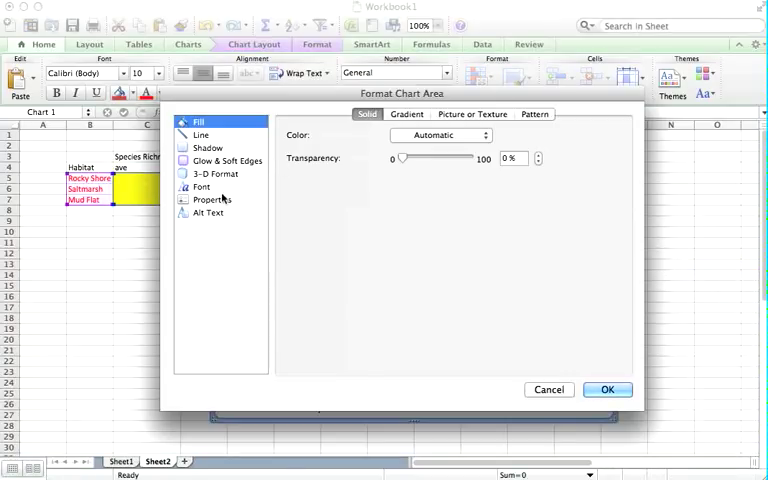
{"action": "left_click", "coordinate": [200, 134]}
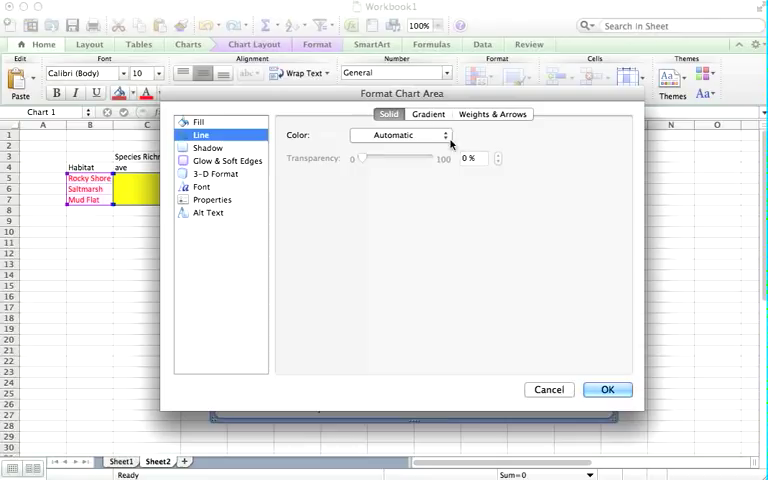
{"action": "left_click", "coordinate": [444, 136]}
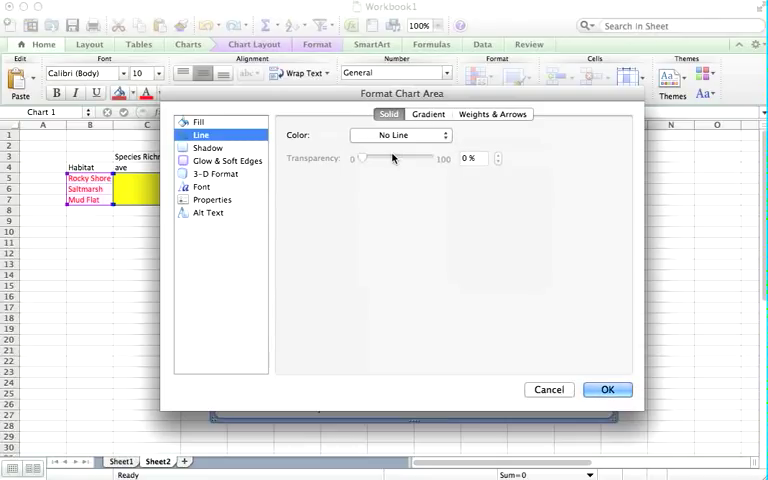
{"action": "left_click", "coordinate": [608, 388]}
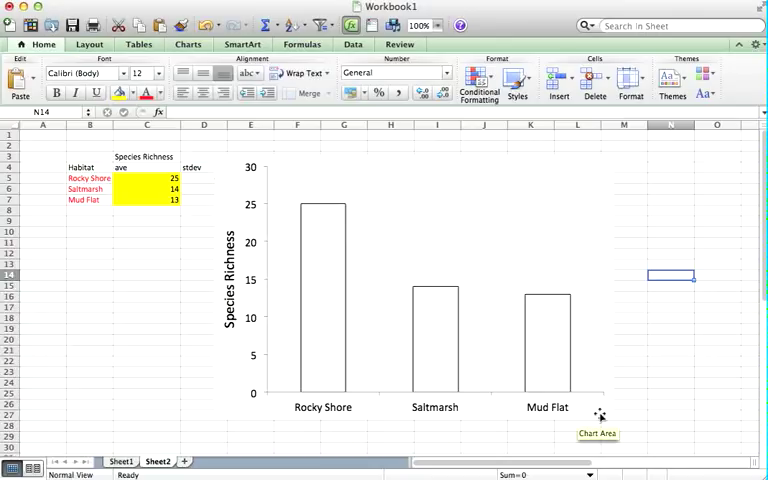
{"action": "mouse_move", "coordinate": [606, 358]}
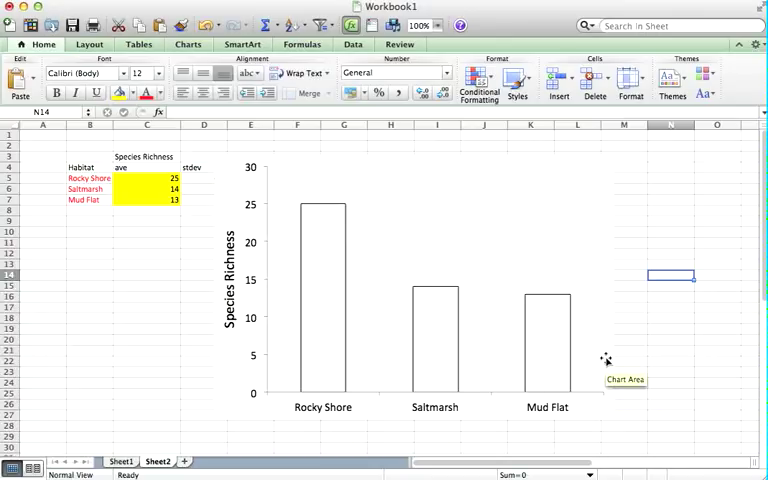
{"action": "mouse_move", "coordinate": [512, 272]}
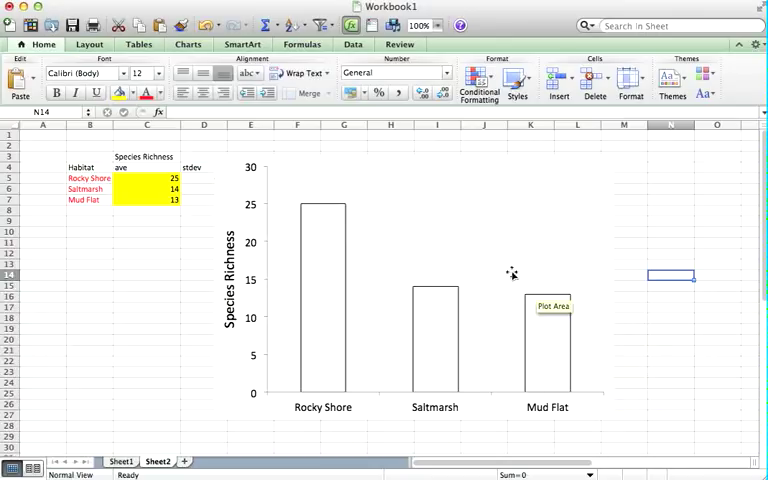
{"action": "mouse_move", "coordinate": [468, 258]}
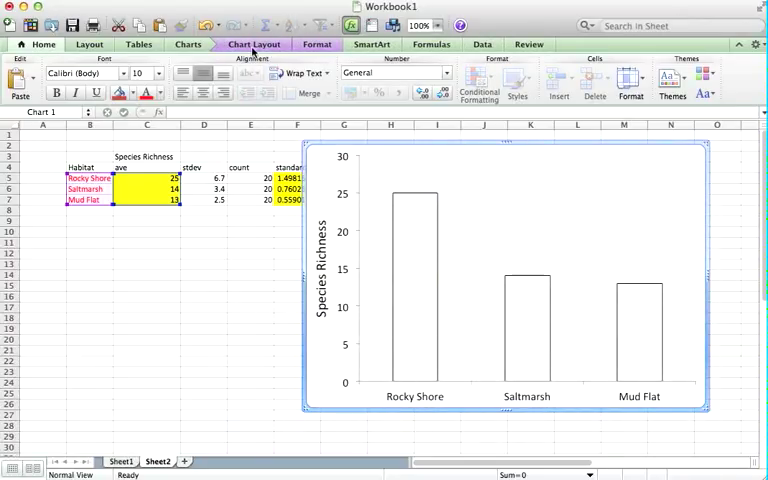
- Bring up the Error Bars choices for the chart from Chart Layout
{"action": "left_click", "coordinate": [252, 44]}
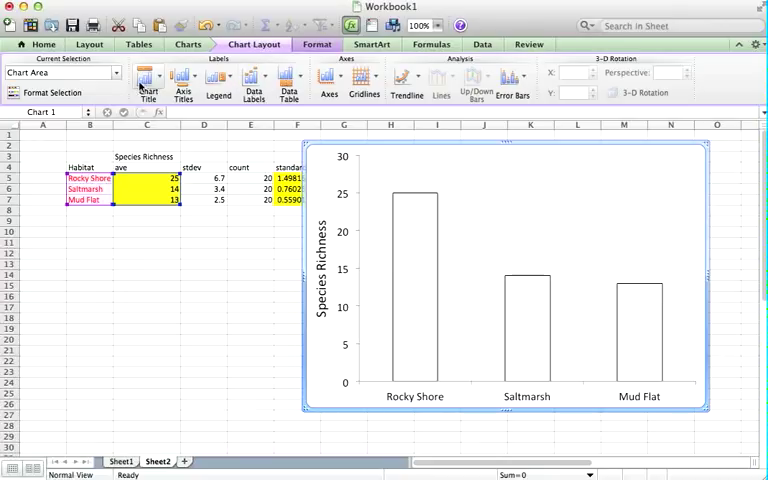
{"action": "mouse_move", "coordinate": [364, 84]}
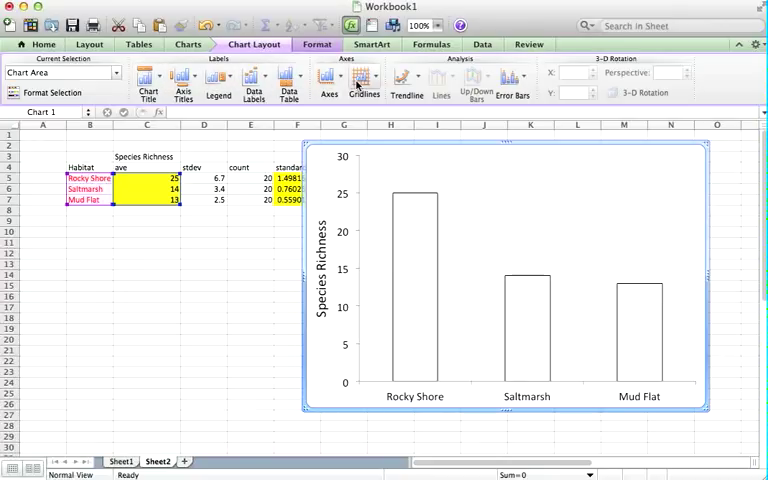
{"action": "mouse_move", "coordinate": [364, 84]}
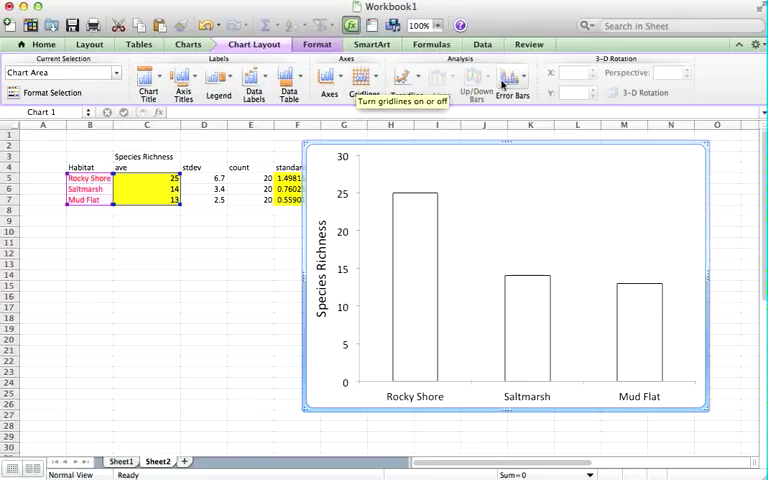
{"action": "mouse_move", "coordinate": [512, 80]}
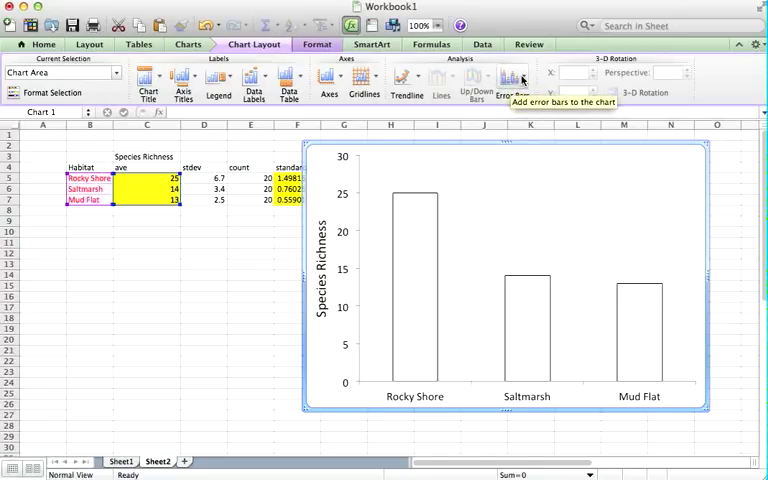
{"action": "left_click", "coordinate": [512, 82]}
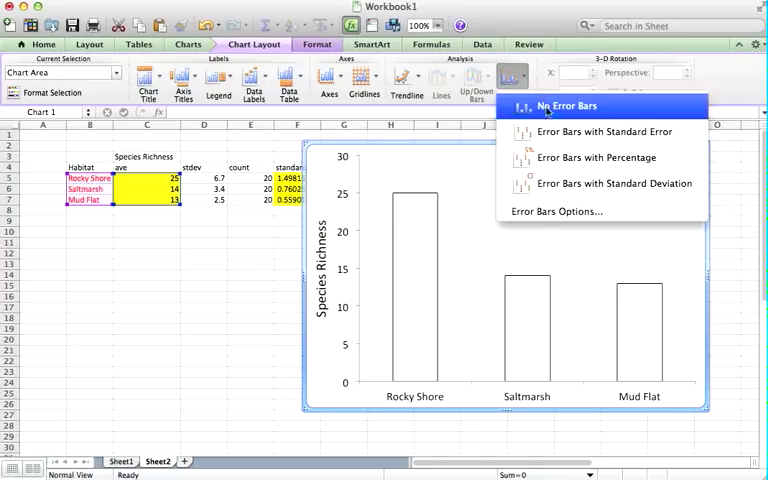
{"action": "mouse_move", "coordinate": [596, 132]}
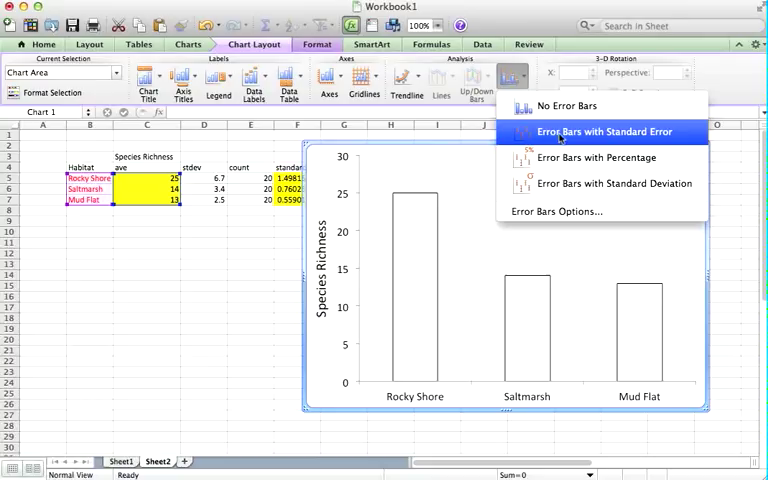
{"action": "mouse_move", "coordinate": [614, 184]}
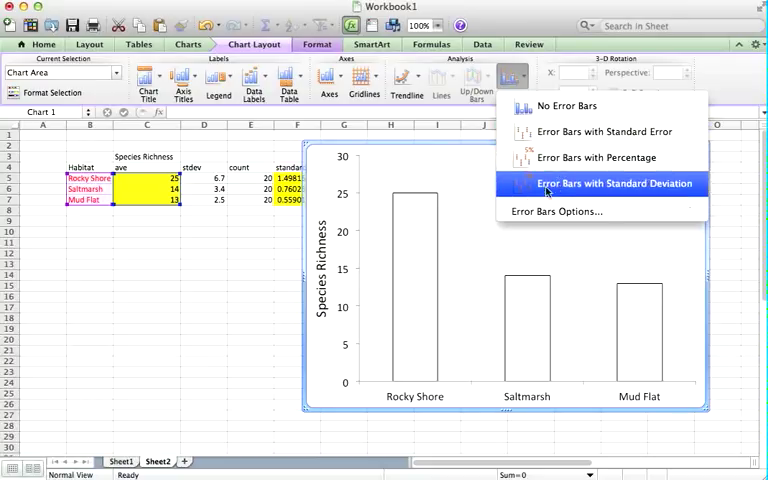
{"action": "mouse_move", "coordinate": [556, 212]}
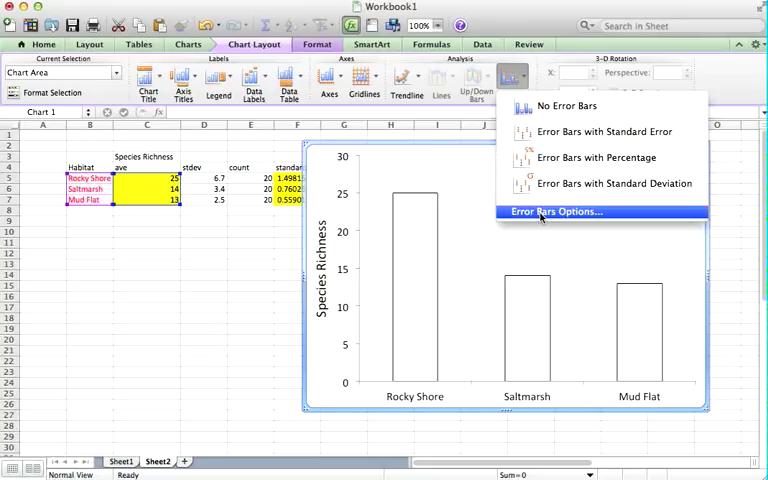
{"action": "mouse_move", "coordinate": [600, 184]}
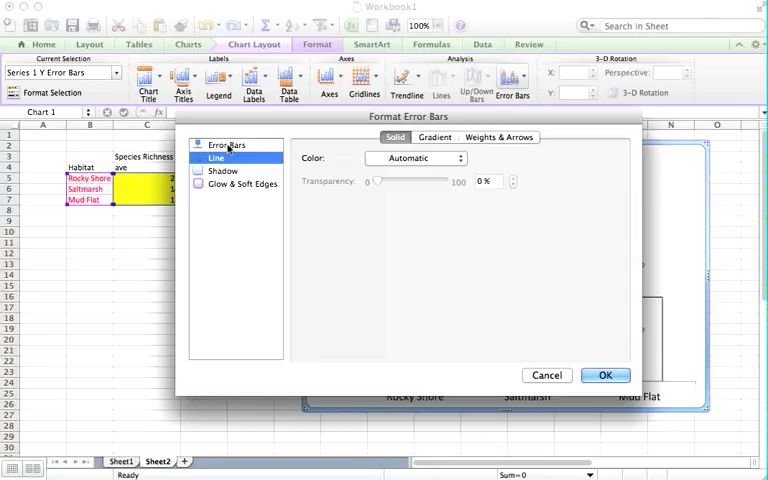
- Show the Error Amount settings in Format Error Bars
{"action": "left_click", "coordinate": [226, 144]}
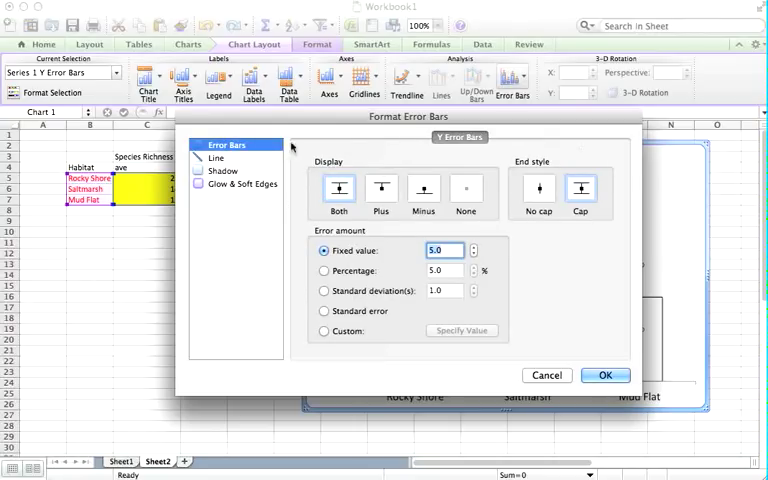
{"action": "mouse_move", "coordinate": [374, 228]}
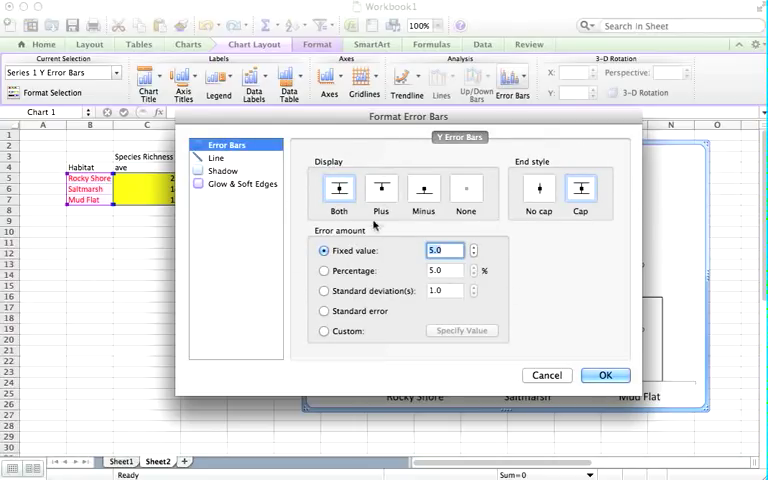
{"action": "mouse_move", "coordinate": [284, 200]}
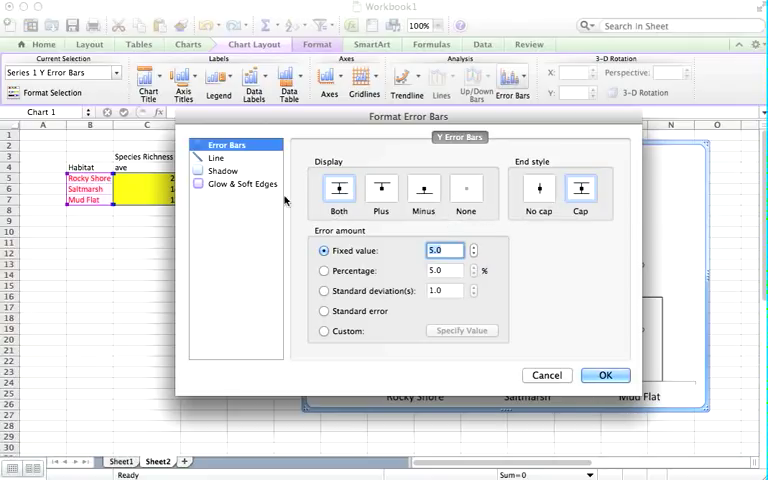
{"action": "mouse_move", "coordinate": [350, 340]}
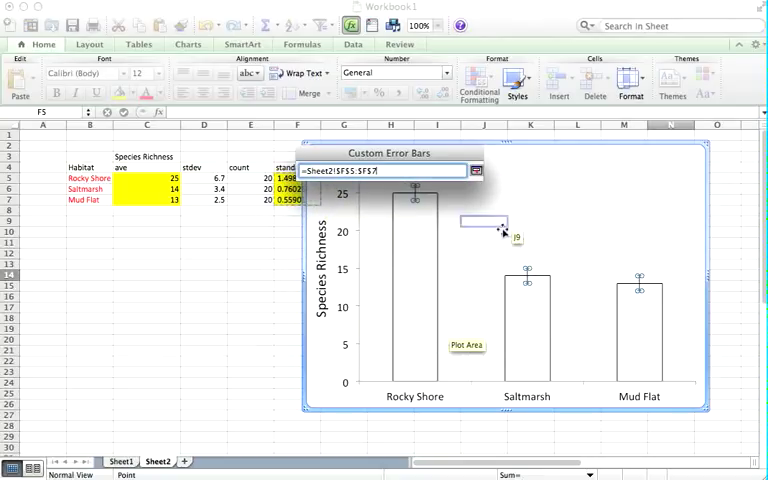
- Confirm the standard-error ranges as positive and negative values and apply the custom error bars
{"action": "left_click", "coordinate": [476, 172]}
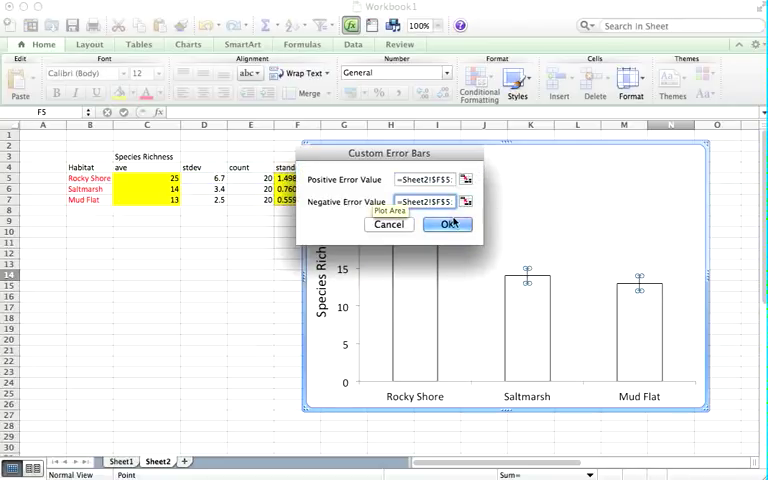
{"action": "left_click", "coordinate": [448, 224]}
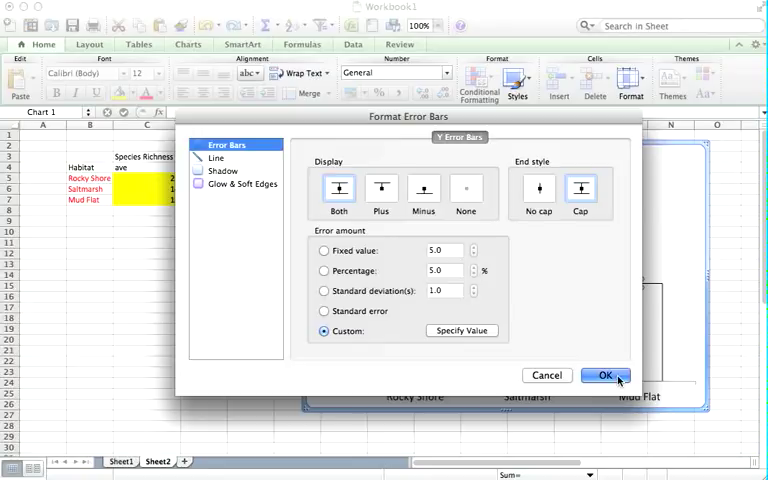
{"action": "left_click", "coordinate": [604, 376]}
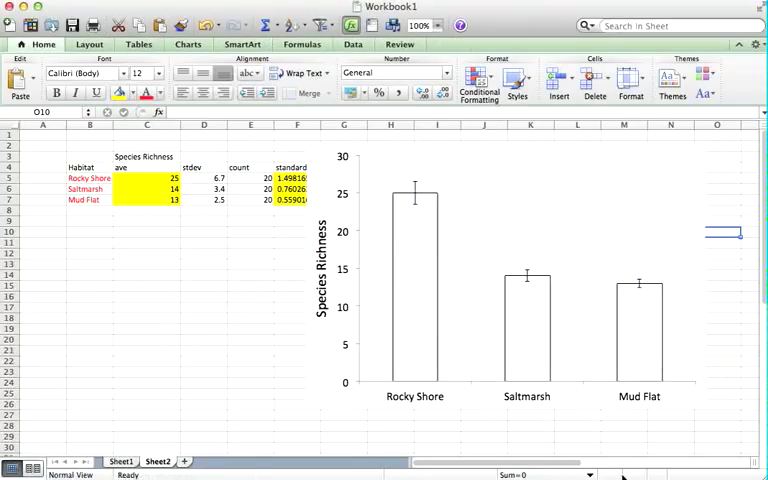